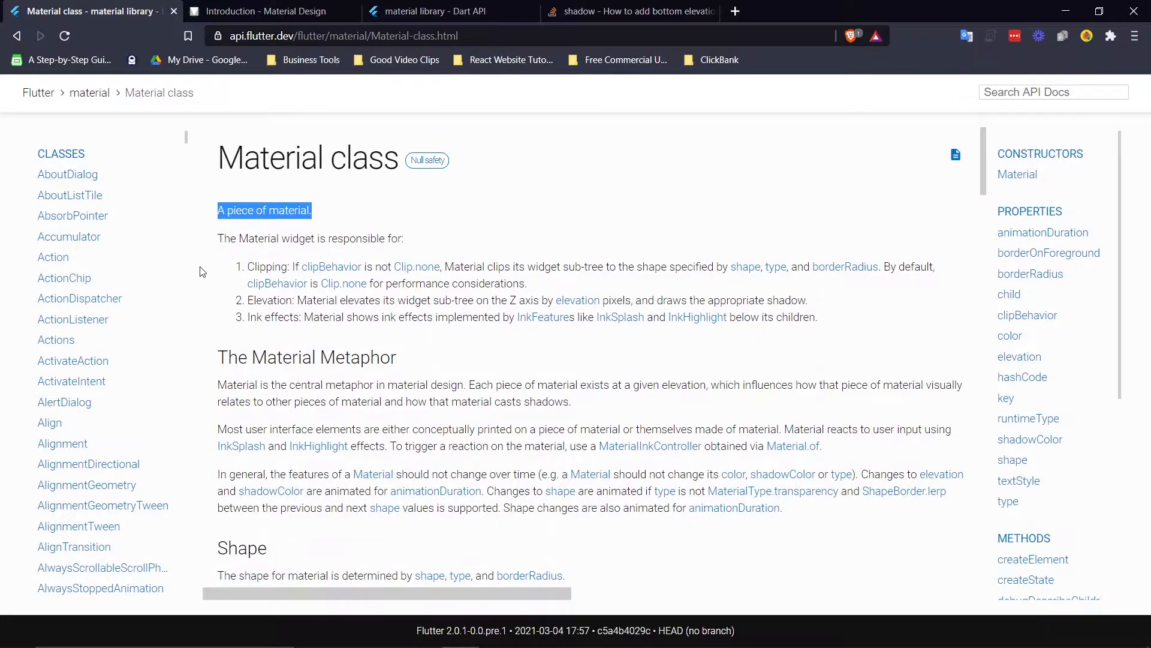
mouse_move(249, 301)
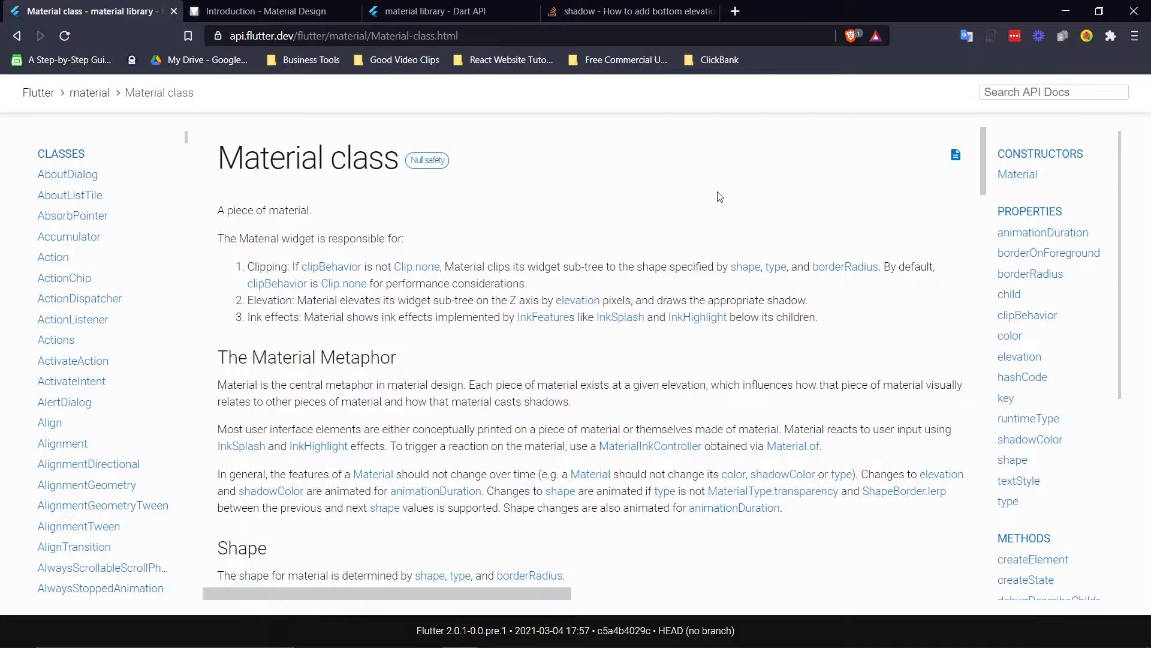
- Flip between the Material class reference and the Material Design introduction docs in Brave
click(264, 11)
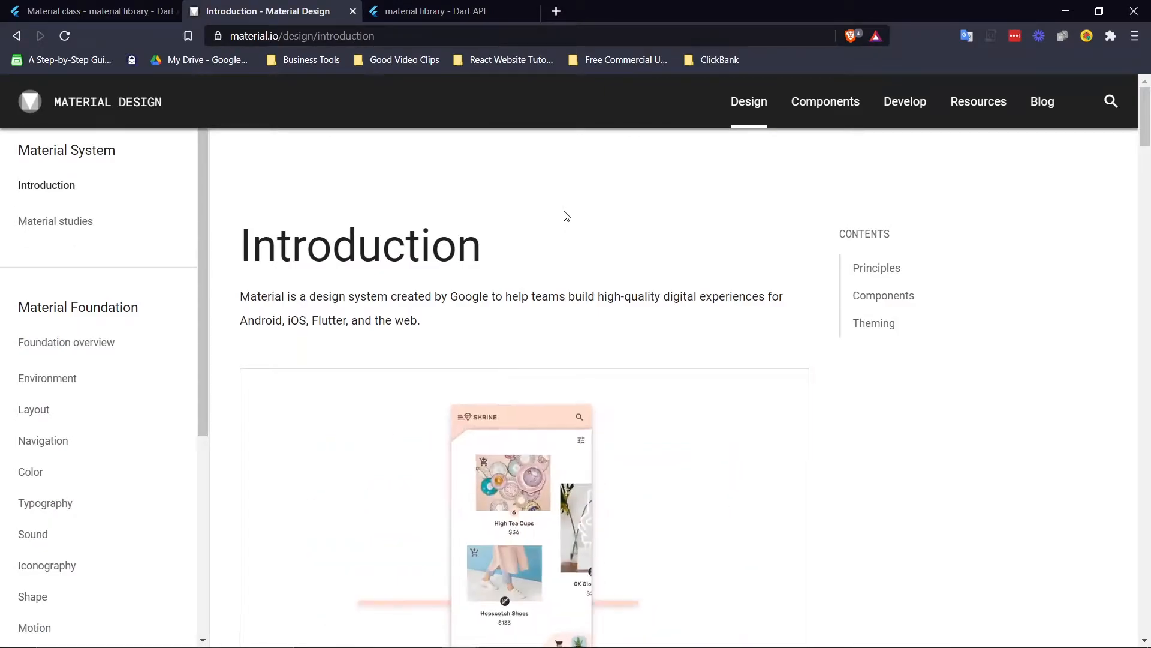
click(88, 11)
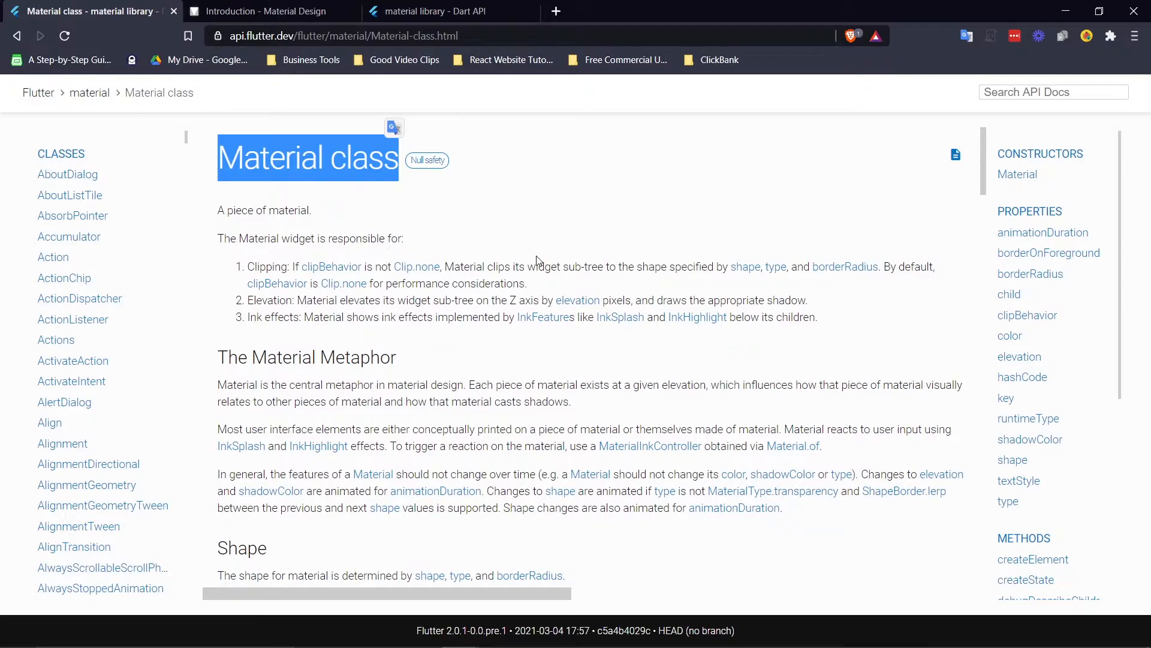
click(268, 11)
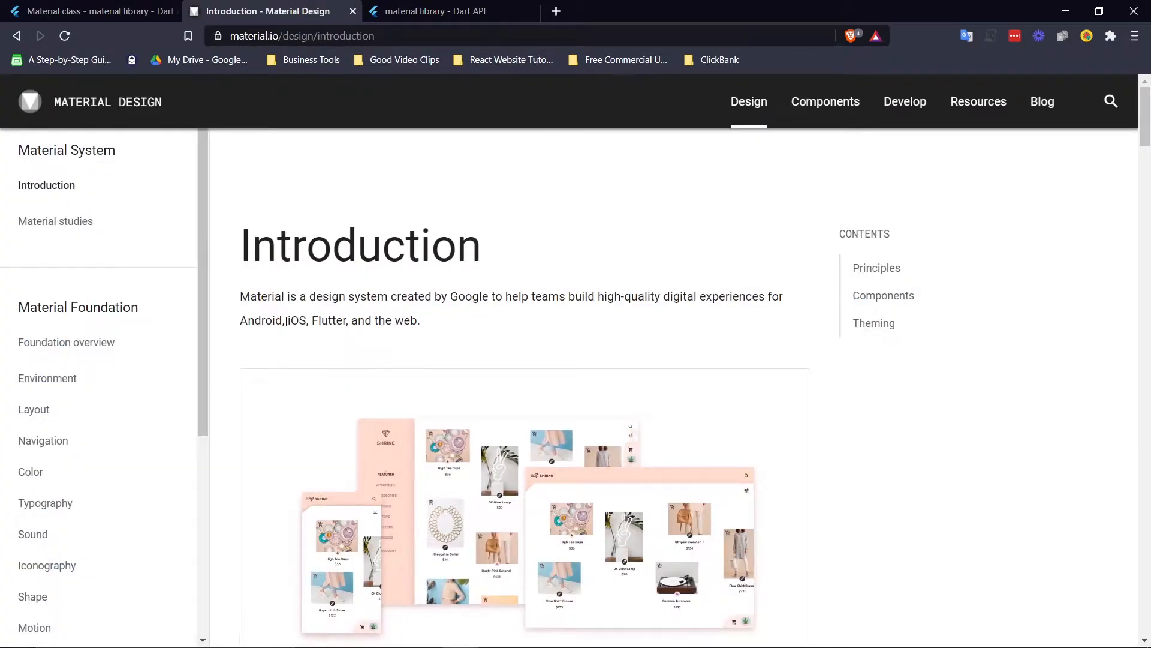
click(88, 11)
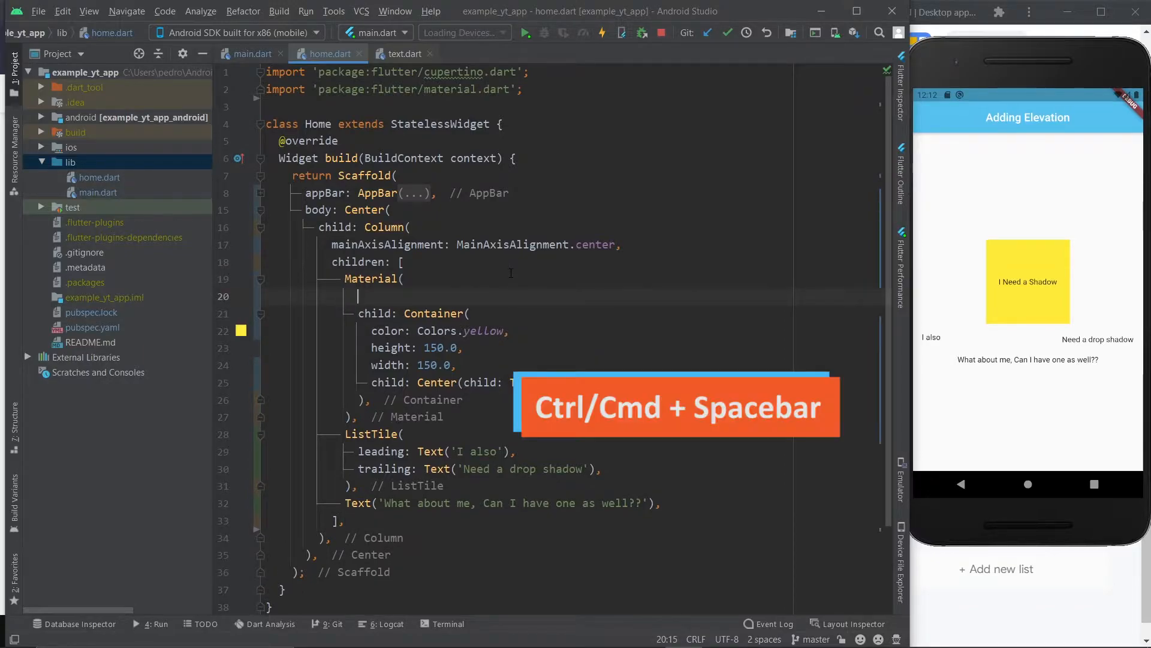
- Give the Material a red colour, exploring its properties via autocomplete
key(ctrl+space)
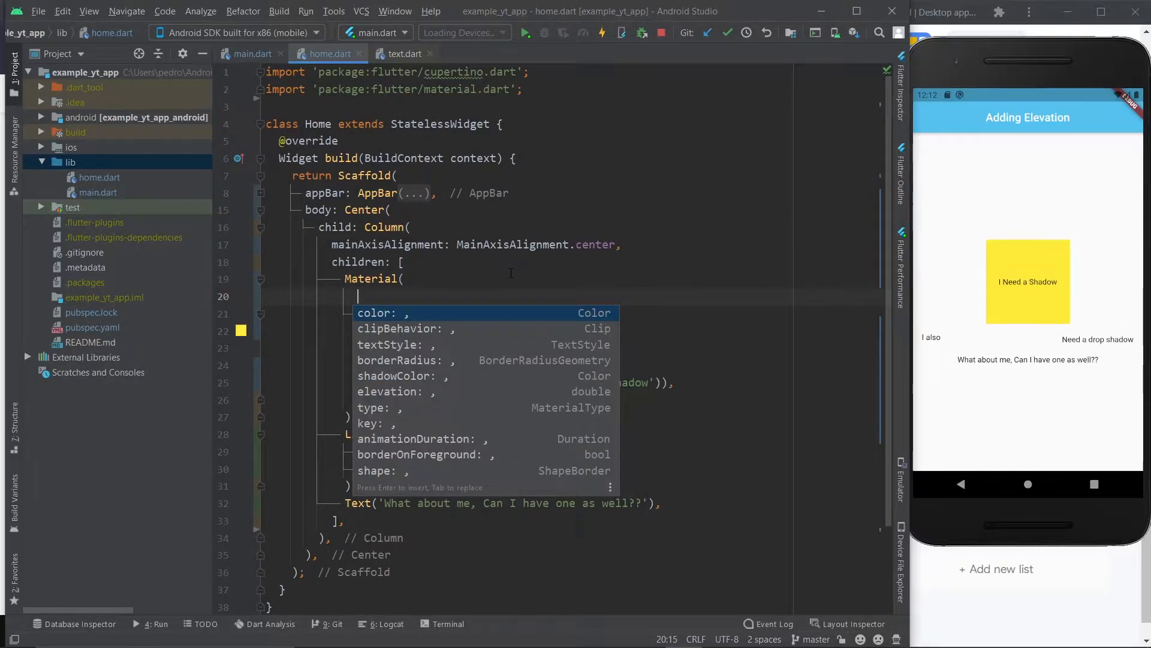
text(Colors.red,)
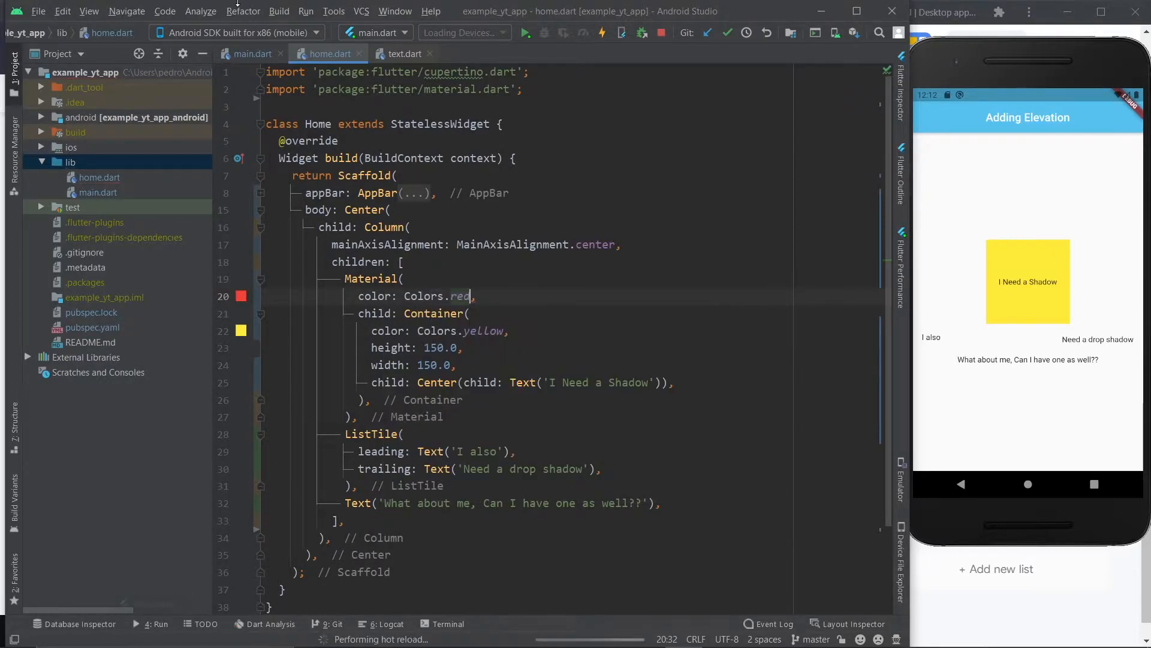
click(601, 32)
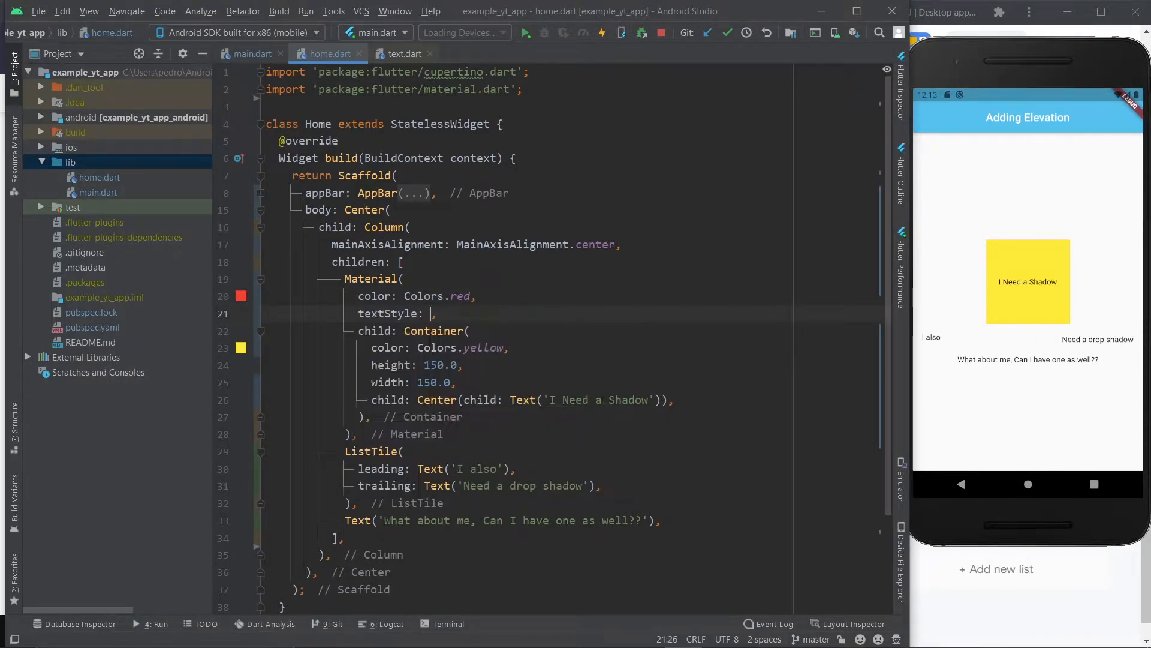
text(TextStyle(font)
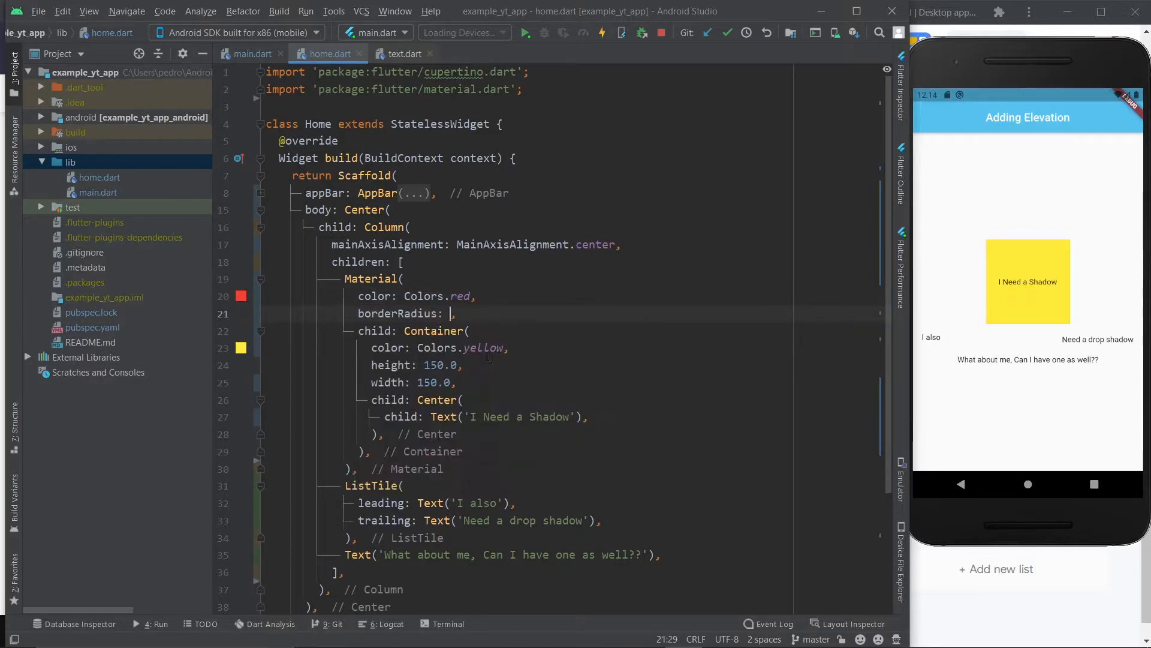
- Add borderRadius BorderRadius.circular(20.0) and keep the Container colour Colors.yellow
text(BorderRadius.circular(20.0)
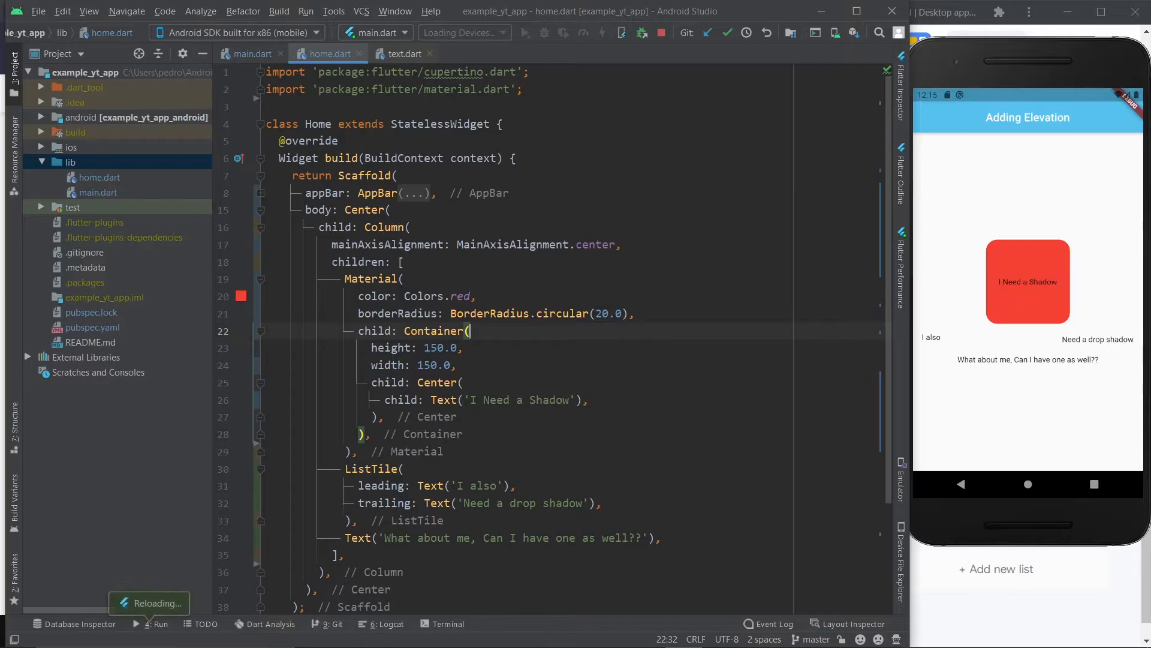
text(color: Colors.yellow,)
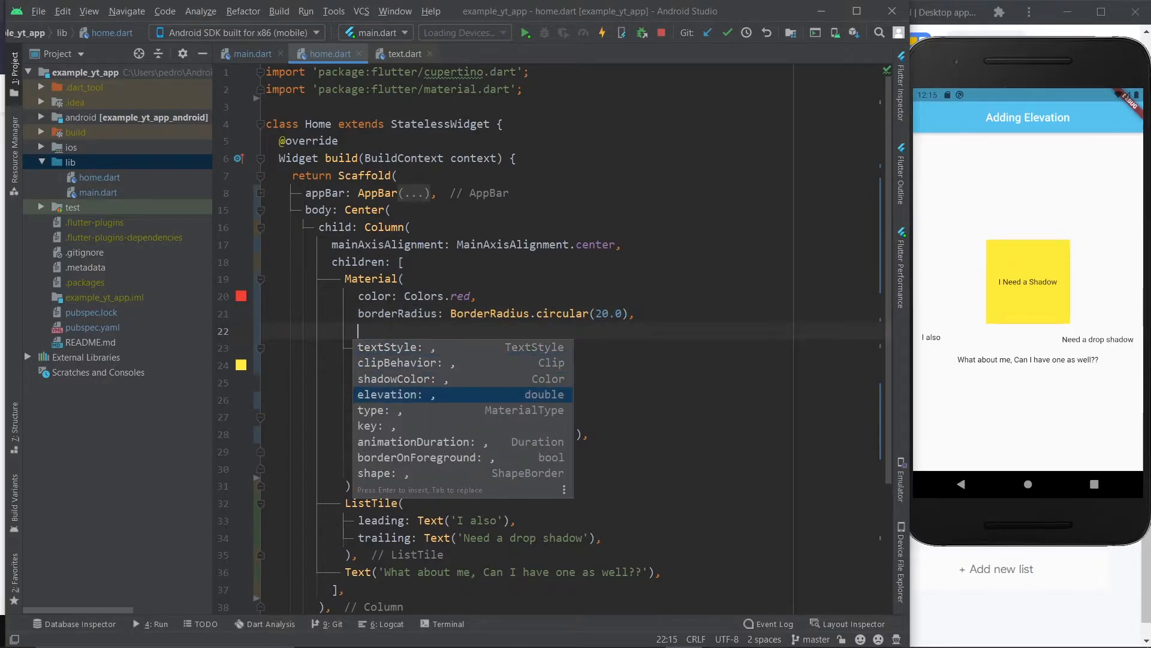
- Set the Material's elevation and a Colors.purpleAccent shadowColor
text(elevation: 30.0,)
text(shadowColor: Colors.pur,)
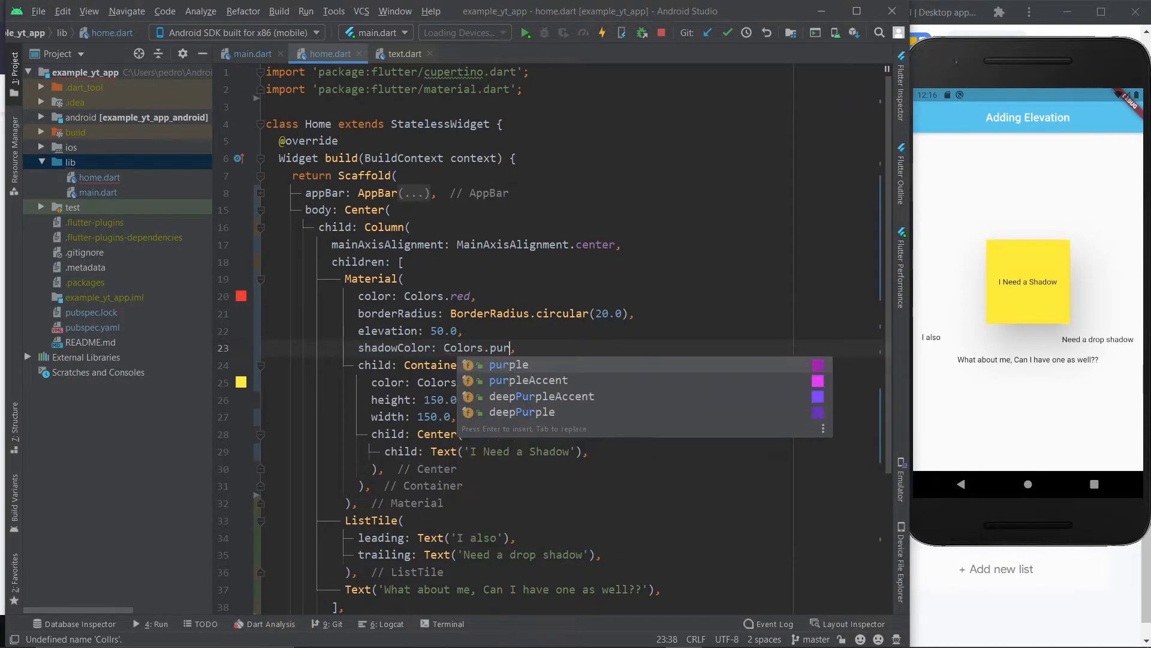
click(527, 380)
text(Material()
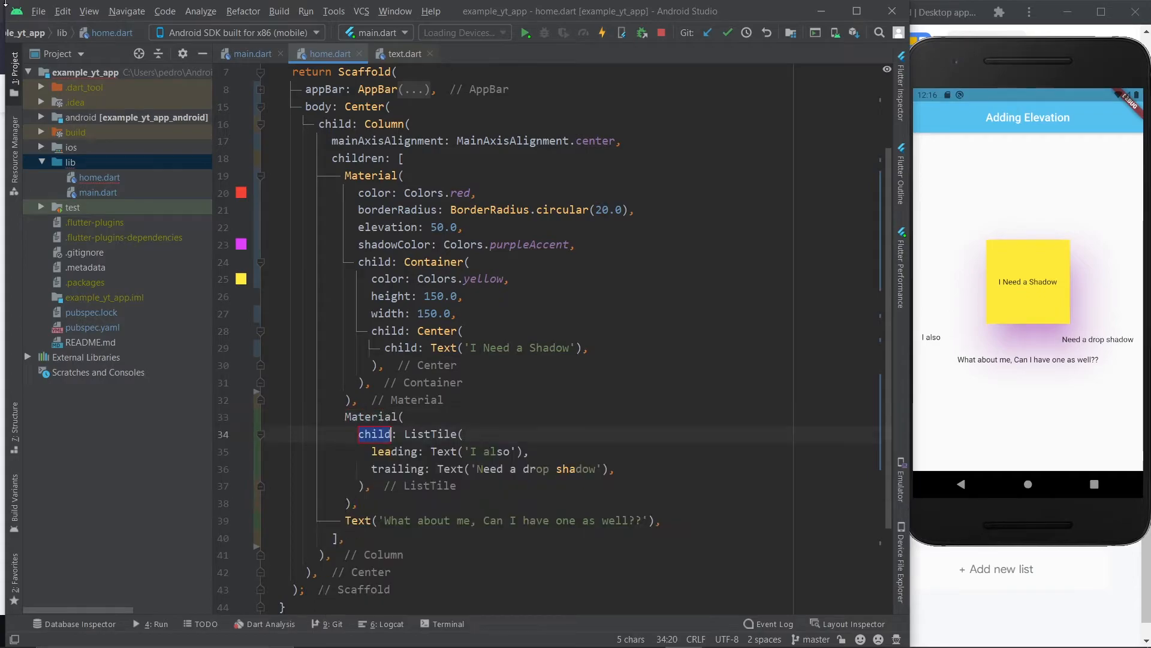
- Wrap the ListTile in a deepOrange Material at elevation 20 with a green shadowColor and a SizedBox gap below
text(elevation: 20,)
text(color: ,)
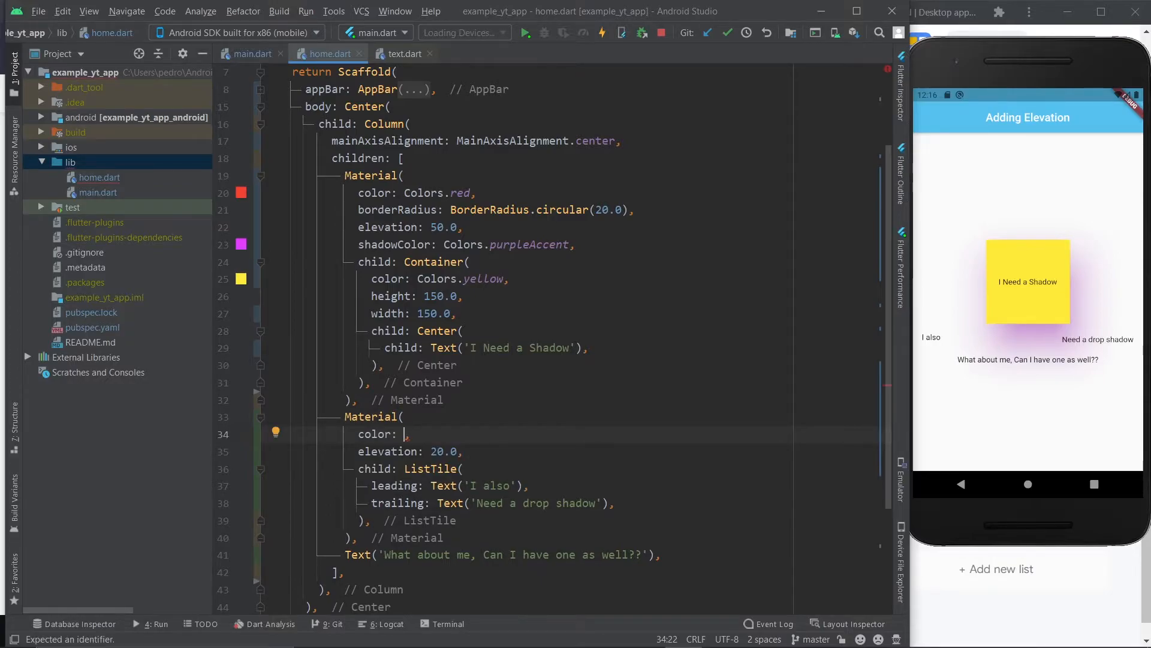
text(Colors.deepOrange)
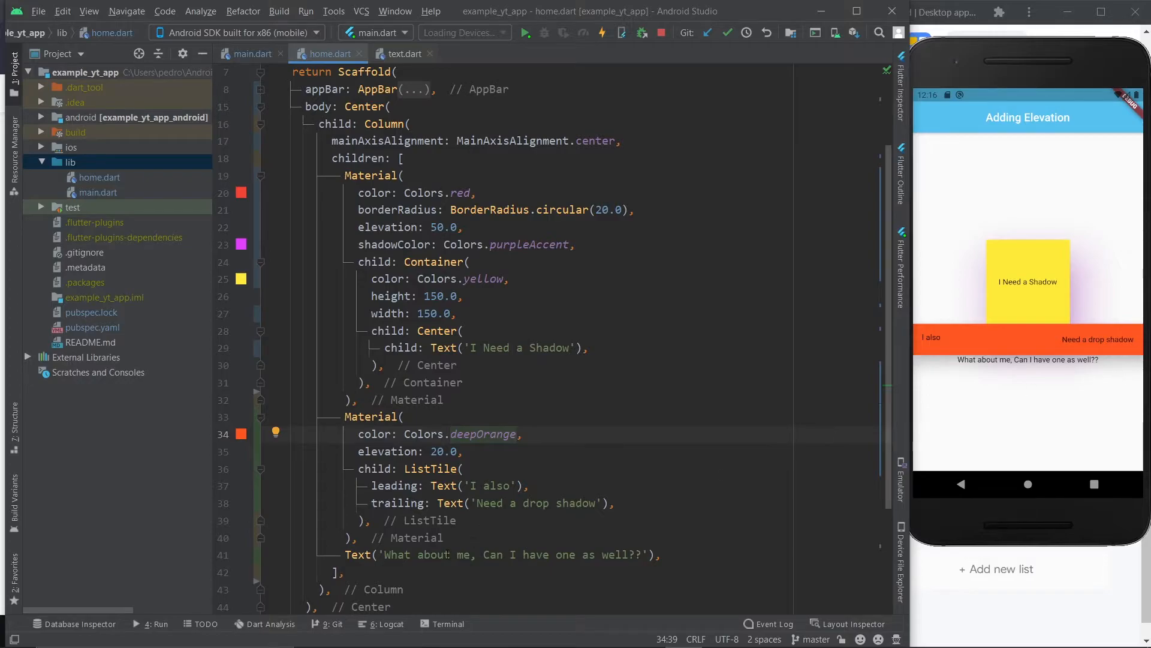
text(So)
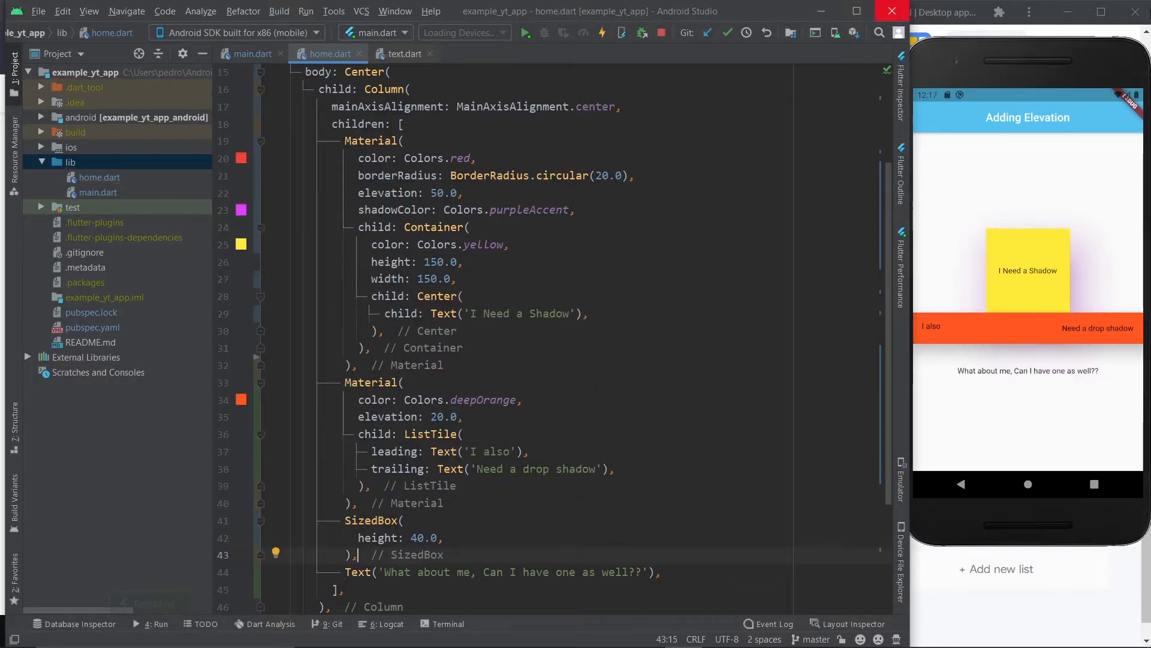
click(466, 416)
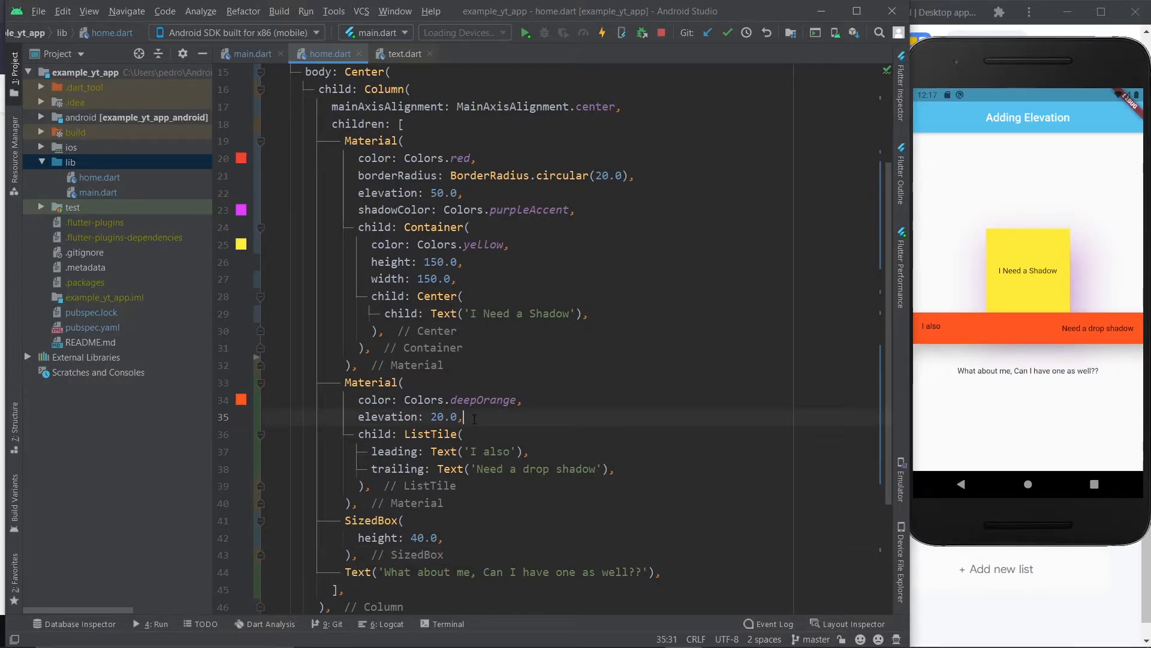
text(shadowColor: Colors.green,)
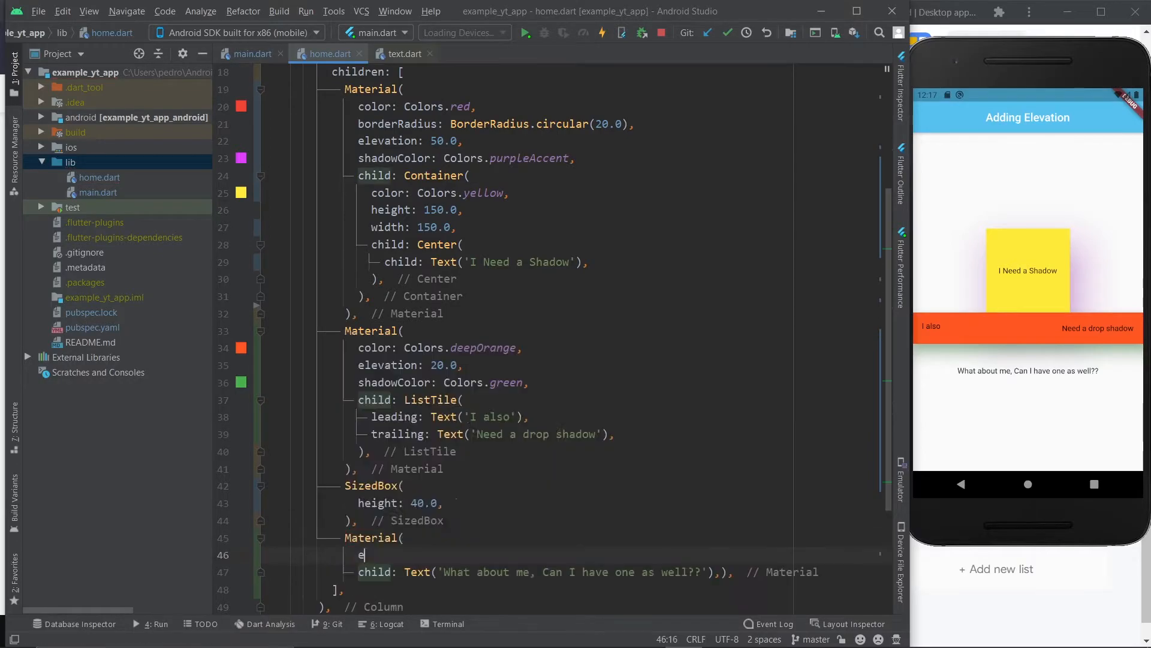
- Wrap the Text in a yellow Material at elevation 30.0 with a bold black TextStyle
text(levation: 30.0,)
text(textStyle: W)
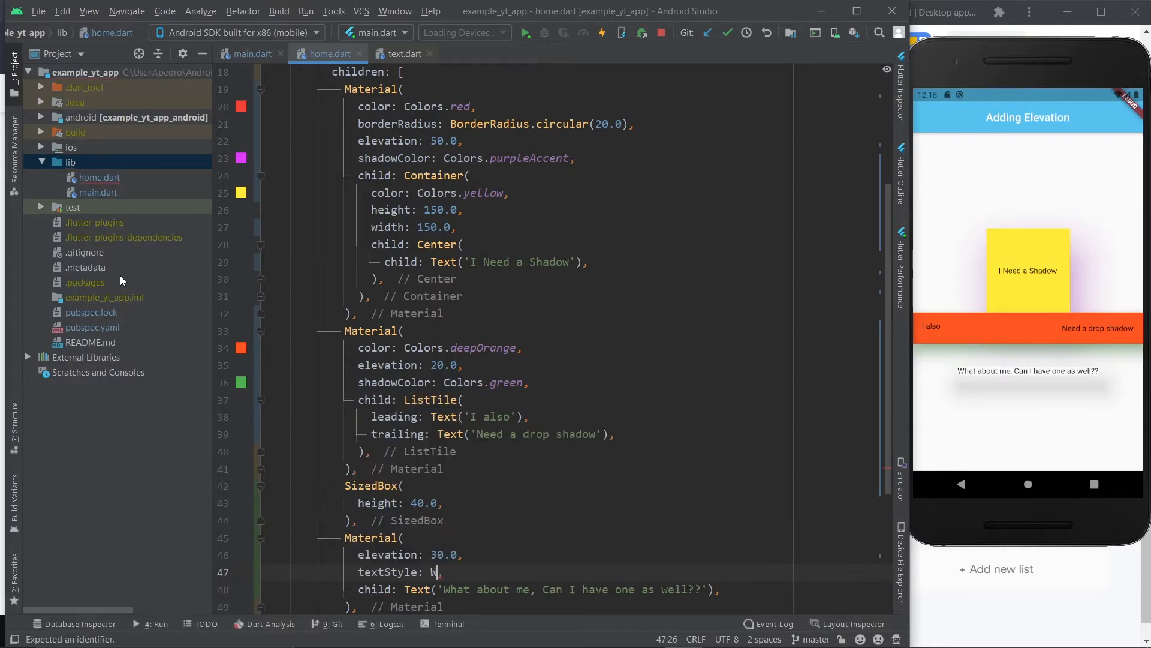
text(TextStyle(fontWeight: FontWeight.bold)
text(color: ,)
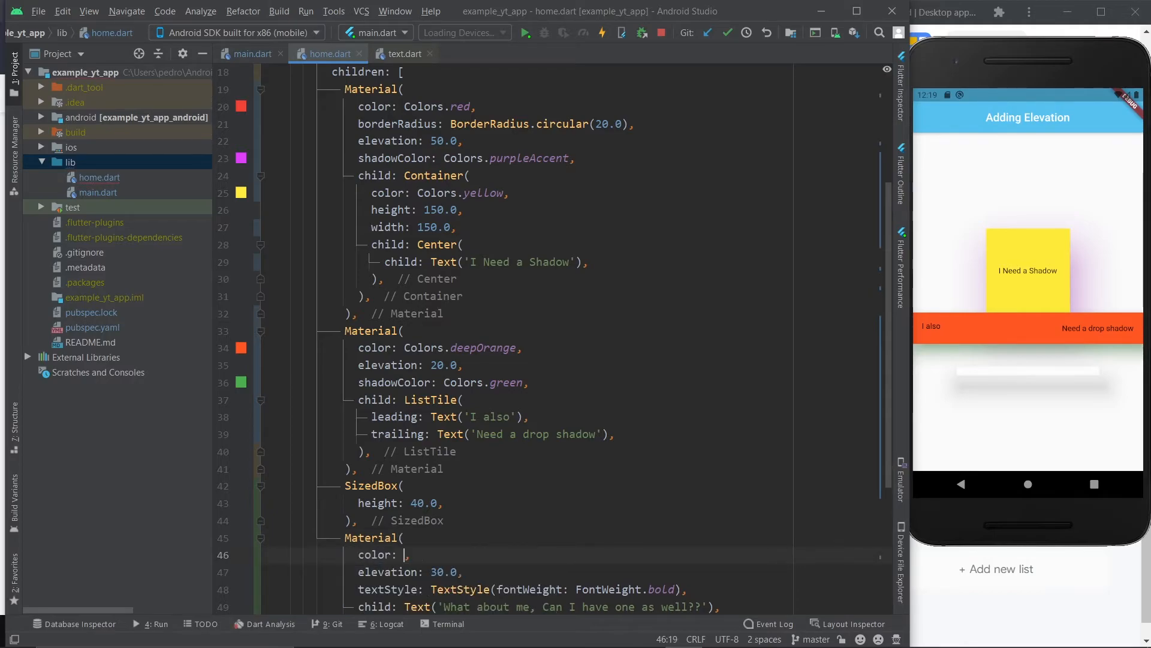
text(Colors.yellow)
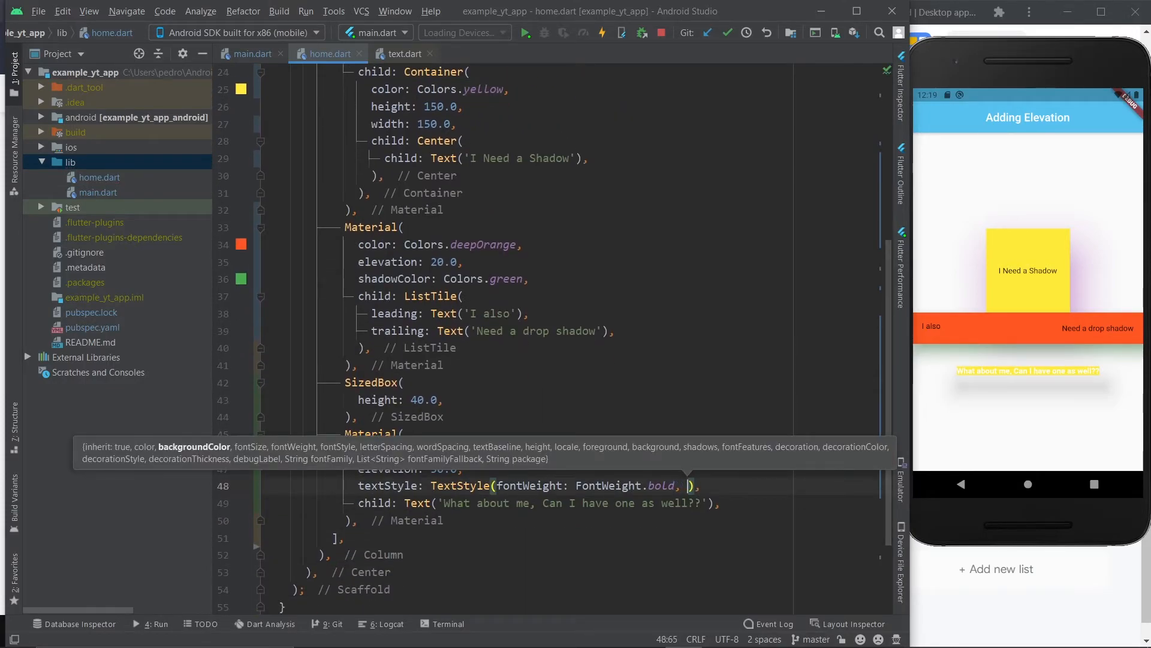
text(color: Colors.black)
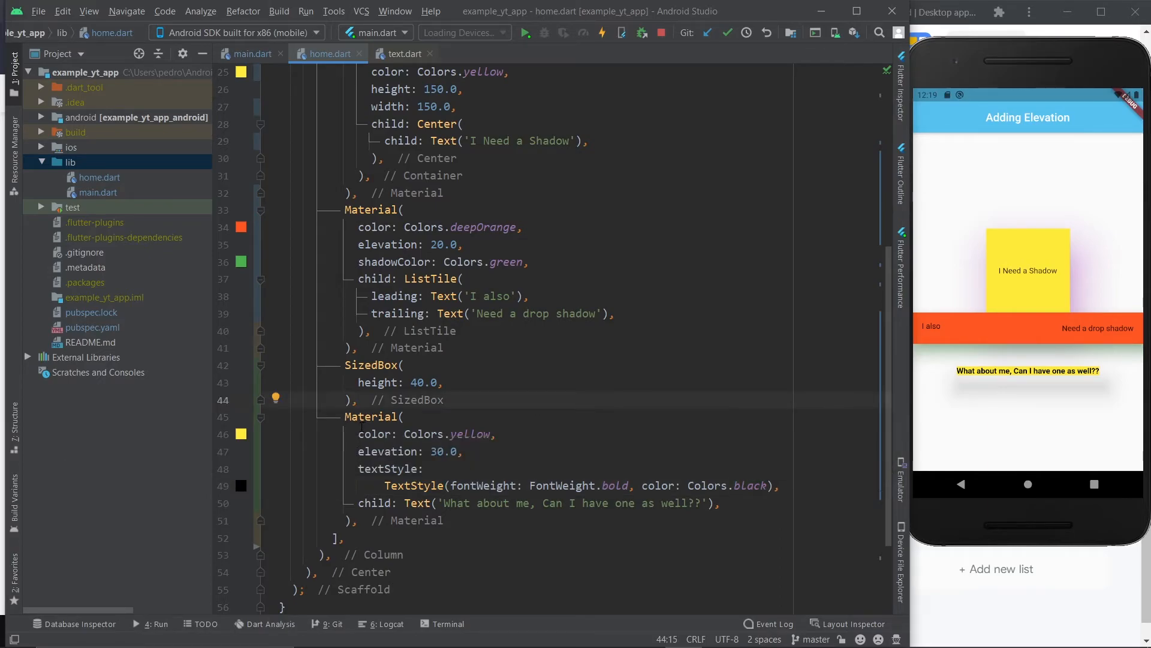
mouse_move(968, 281)
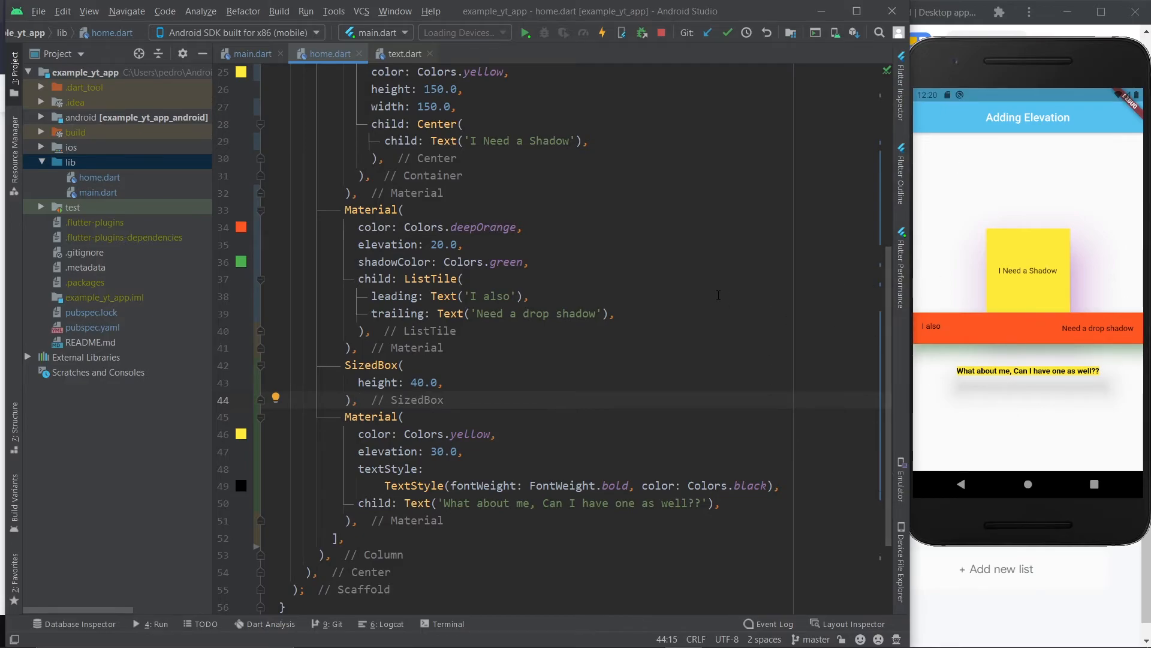
scroll(up, 3)
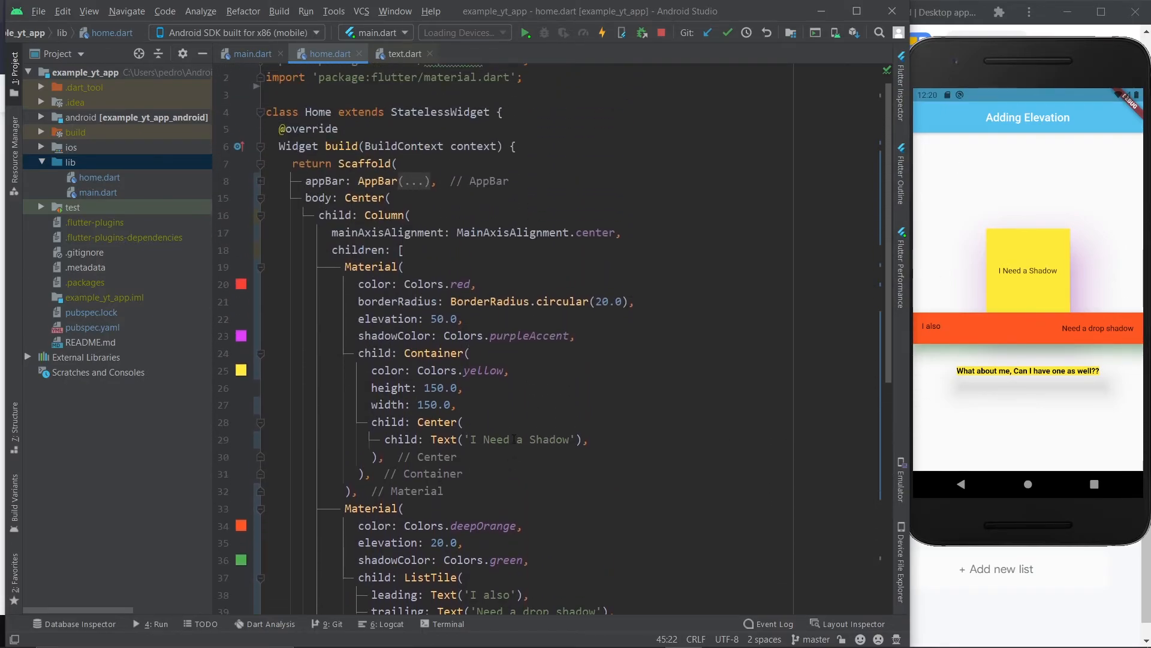
text(import 'package:flutter/cupertino.dart';)
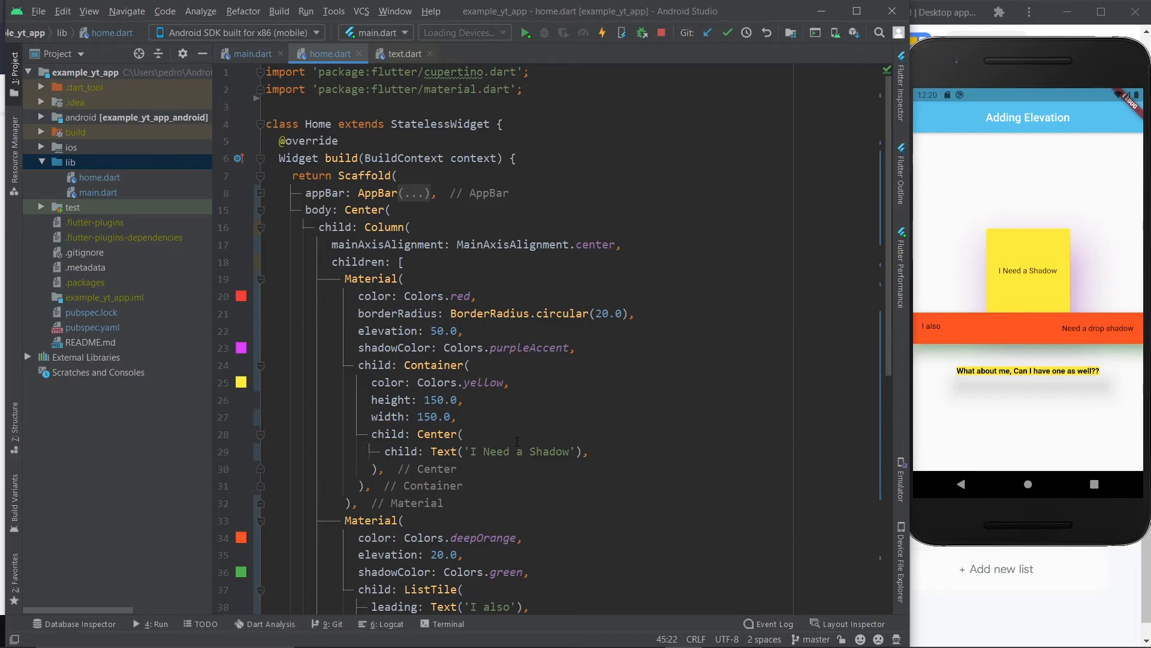